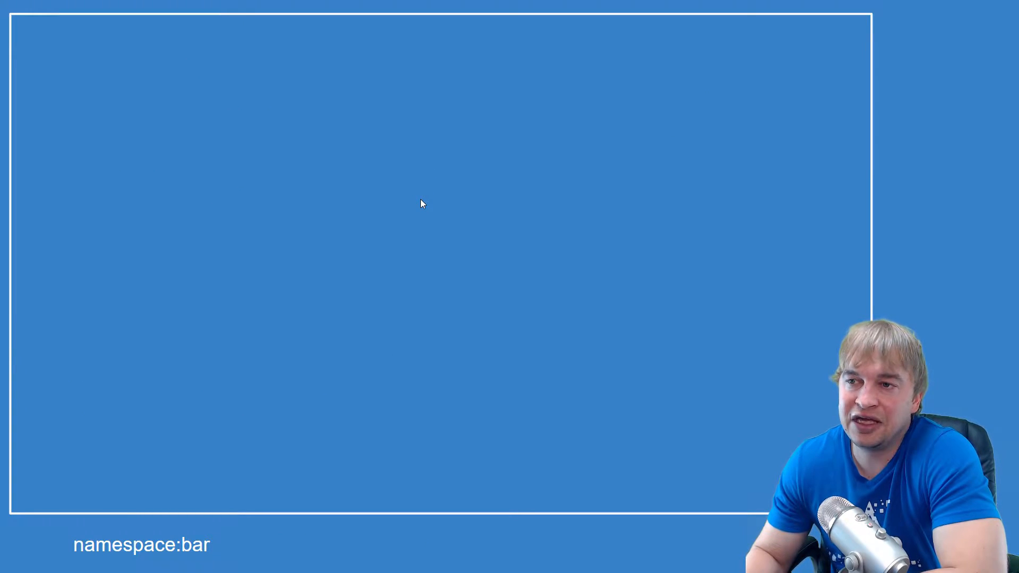
mouse_move(218, 155)
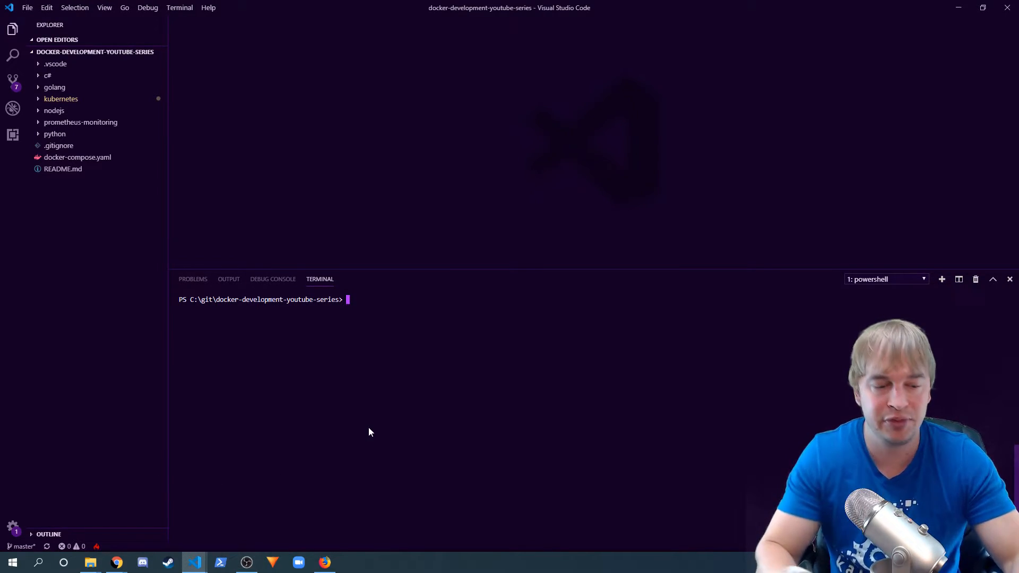
List the cluster's ready node and its namespaces with kubectl get nodes and get ns
text(kubectl get nodes)
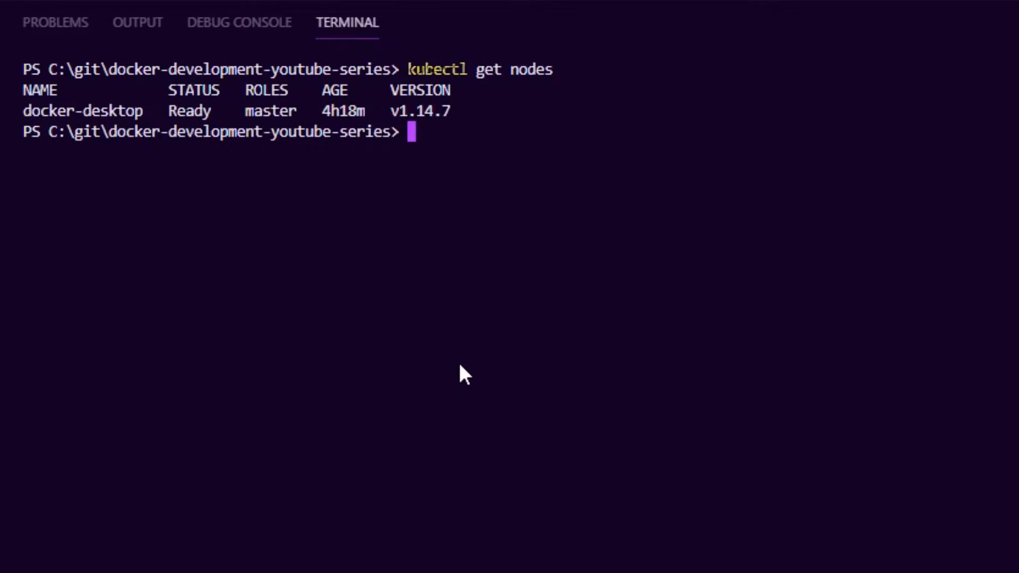
mouse_move(198, 202)
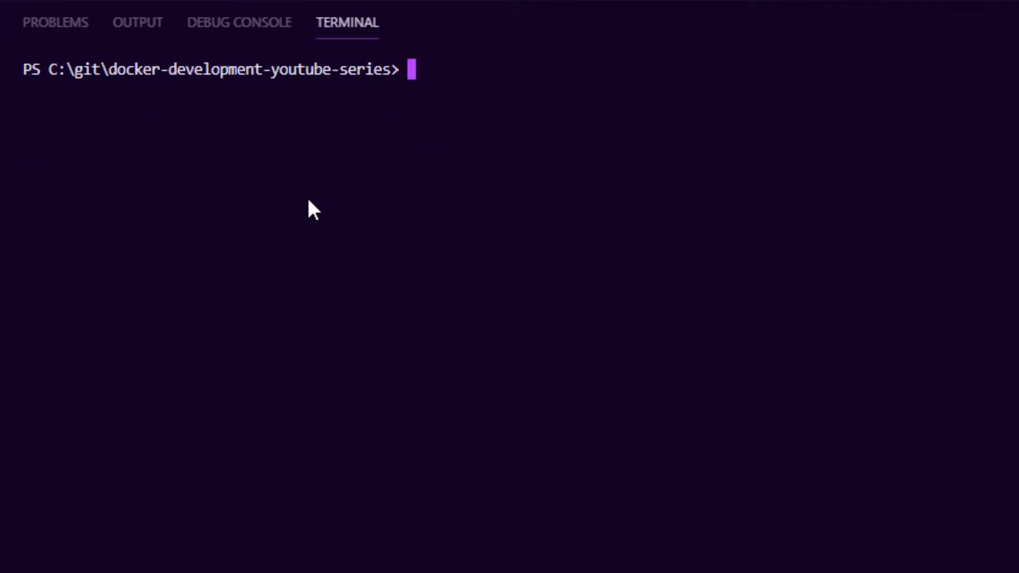
text(kubectl get ns)
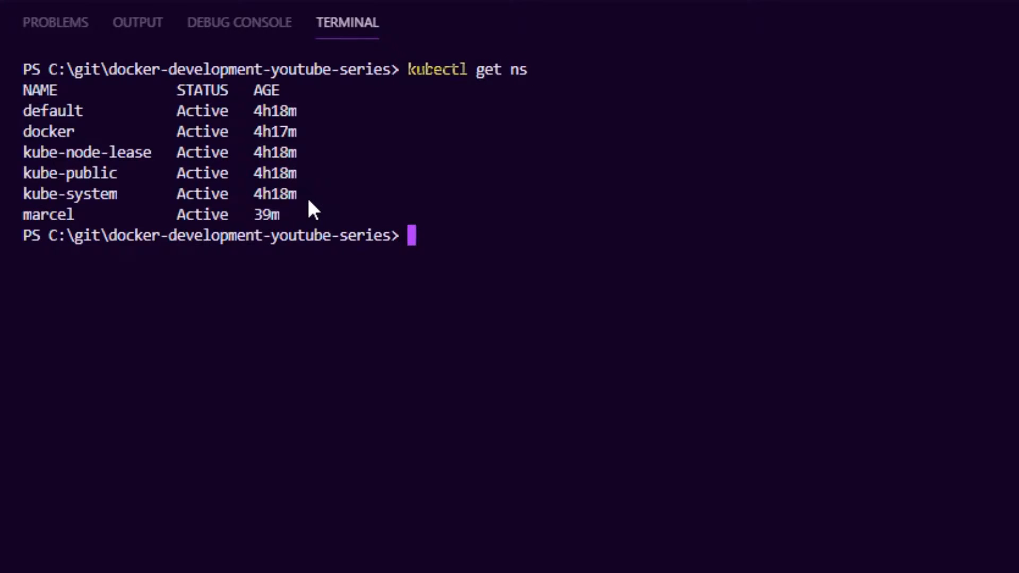
mouse_move(241, 254)
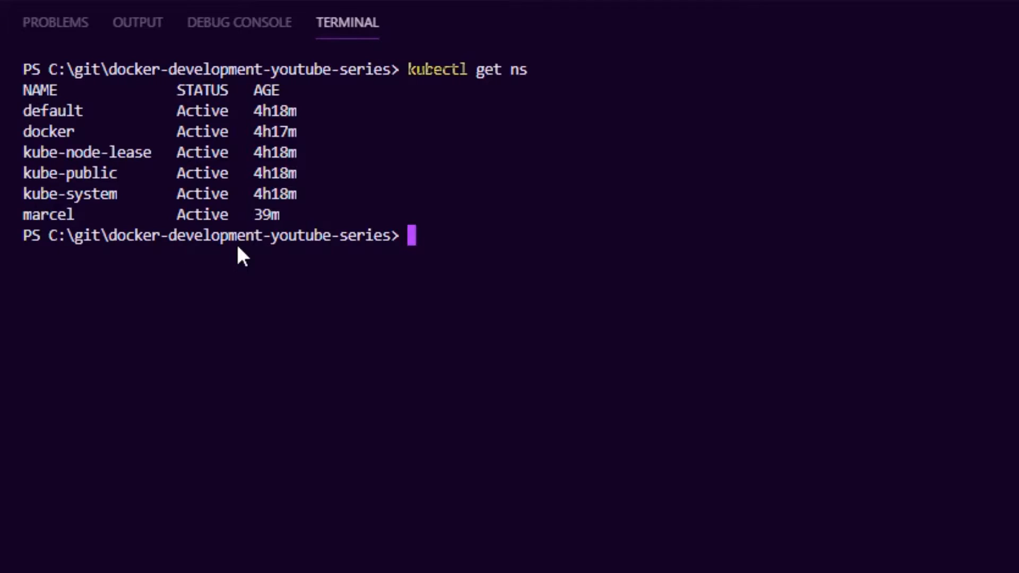
List the running pods and the LoadBalancer example-service in the marcel namespace
text(kubectl)
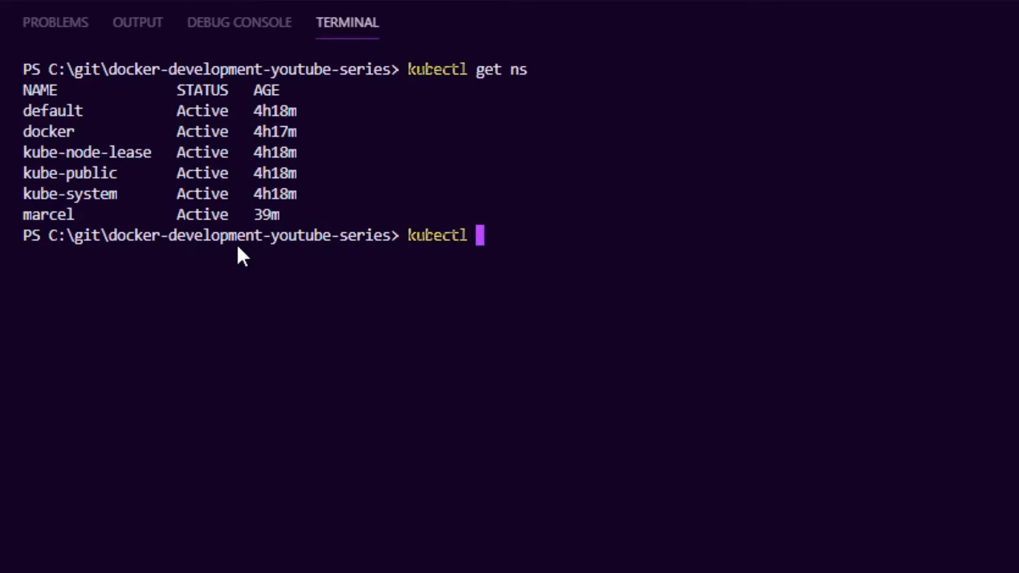
text(-n marcel)
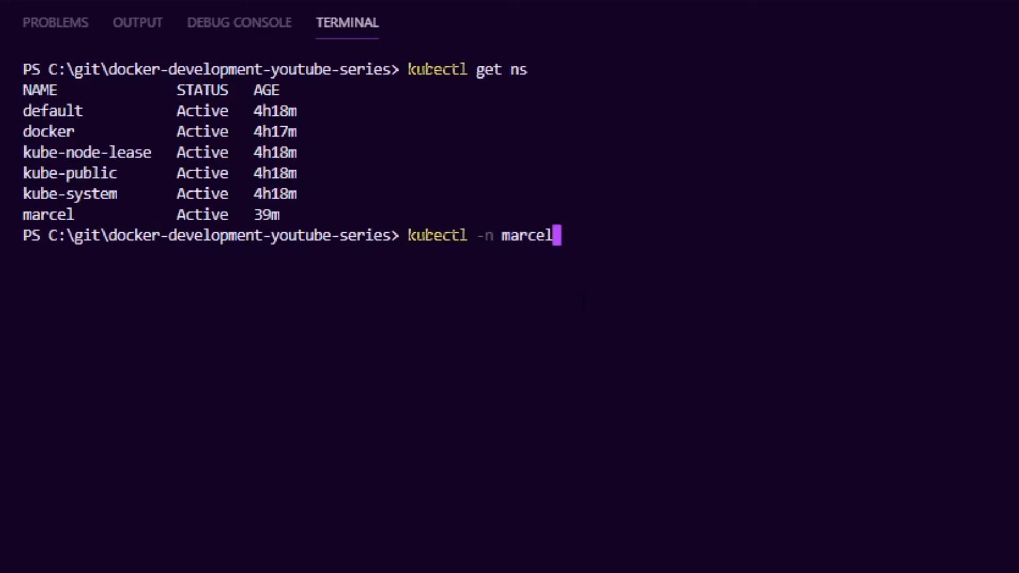
text(get pods)
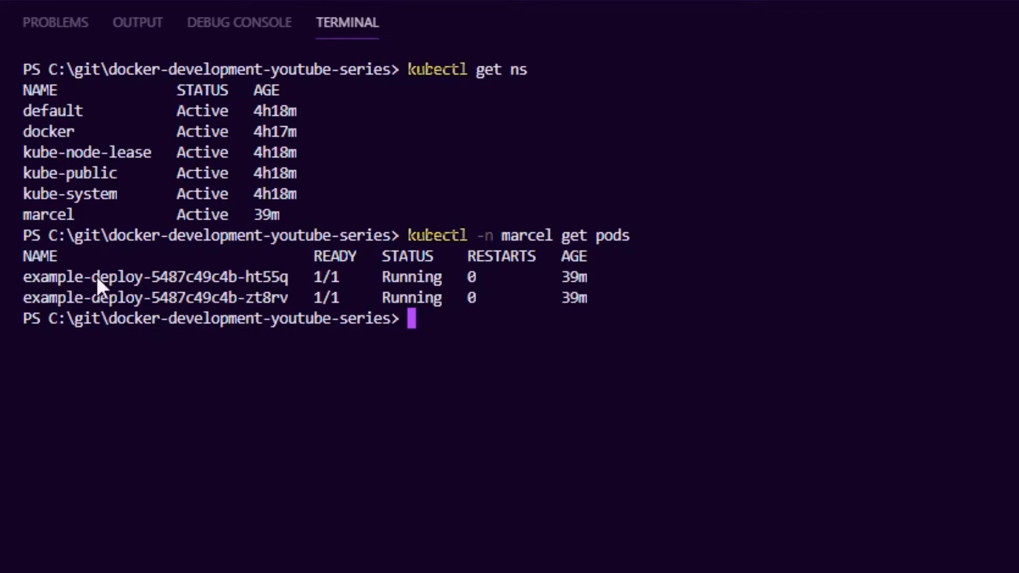
text(kubectl -n marcel get pods)
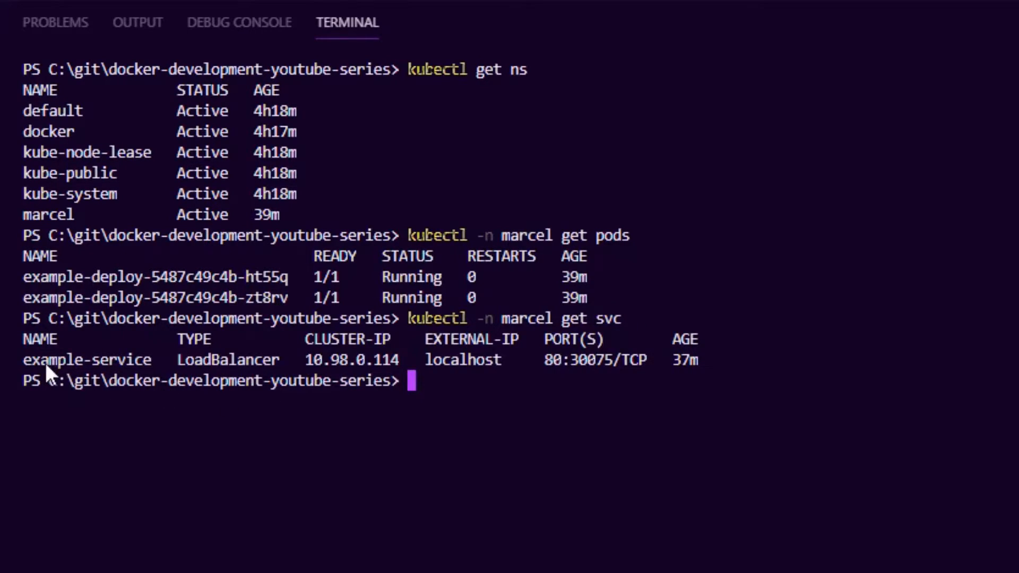
double_click(86, 359)
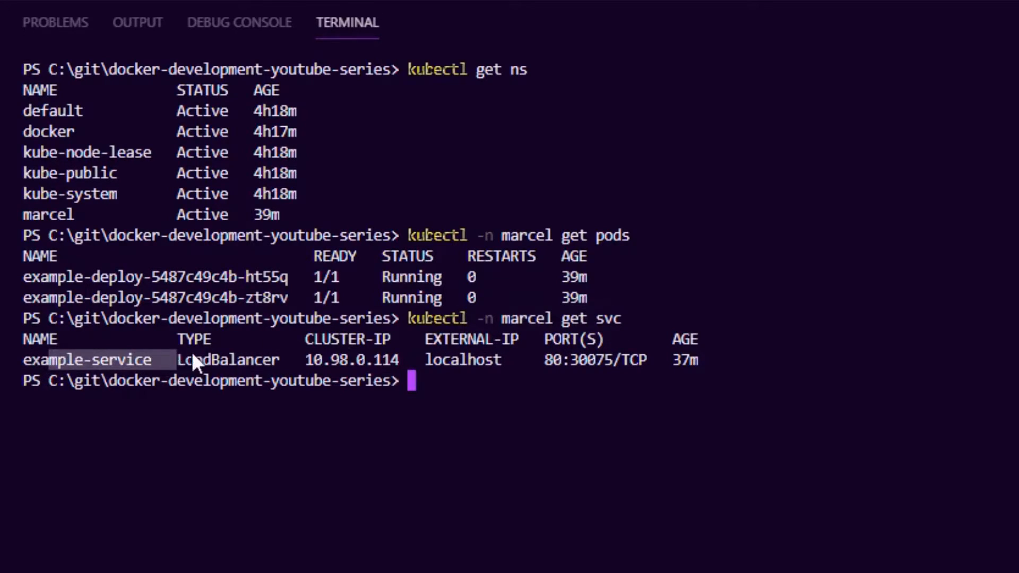
double_click(462, 359)
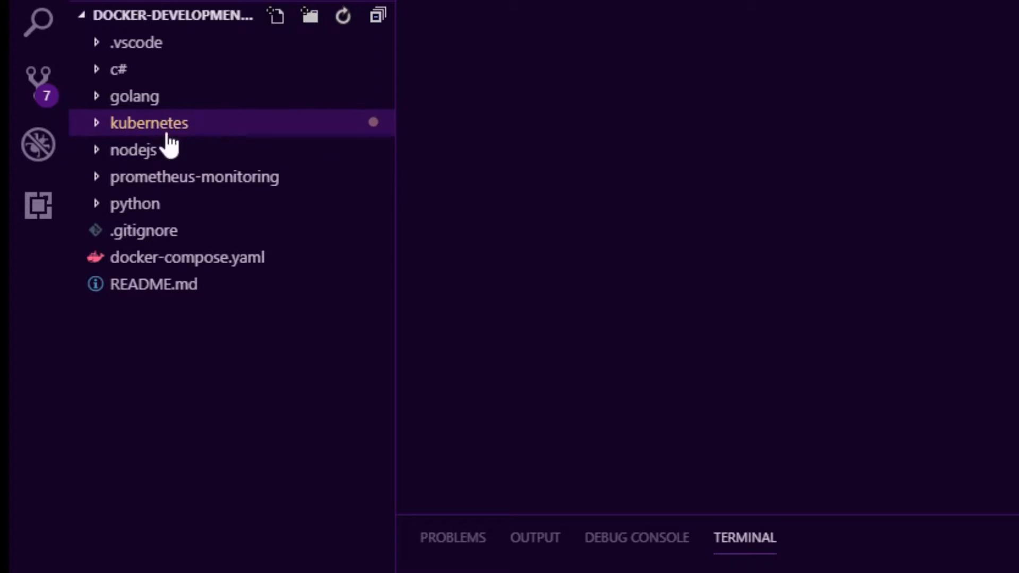
Expand kubernetes > ingress to reveal the Traefik controller YAML manifests
click(148, 122)
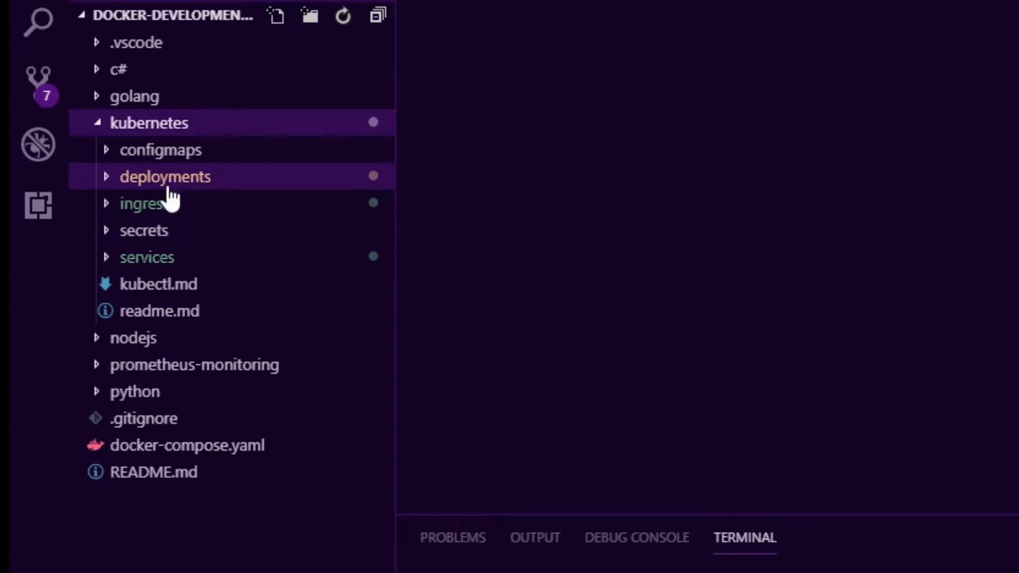
click(141, 203)
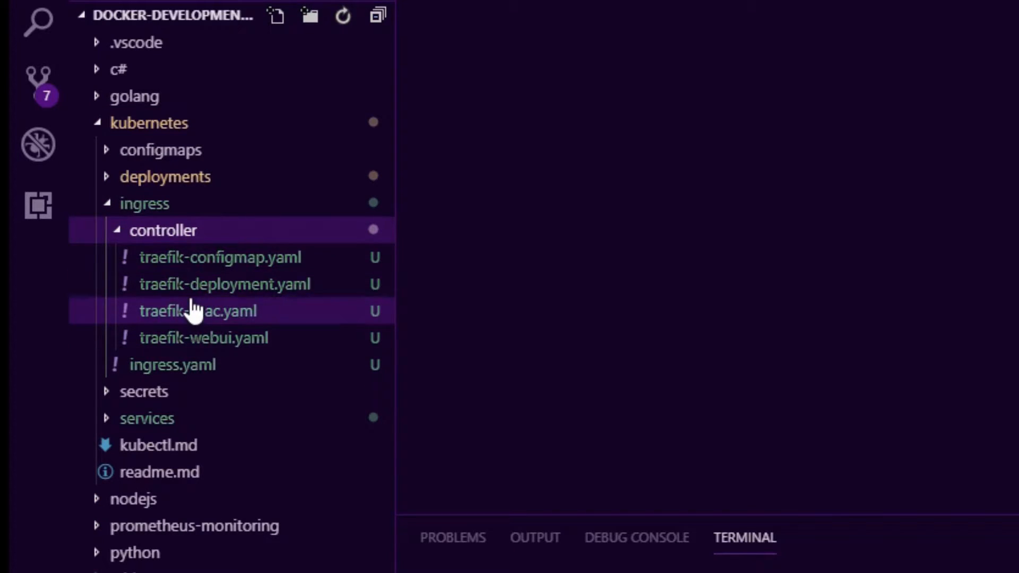
mouse_move(199, 311)
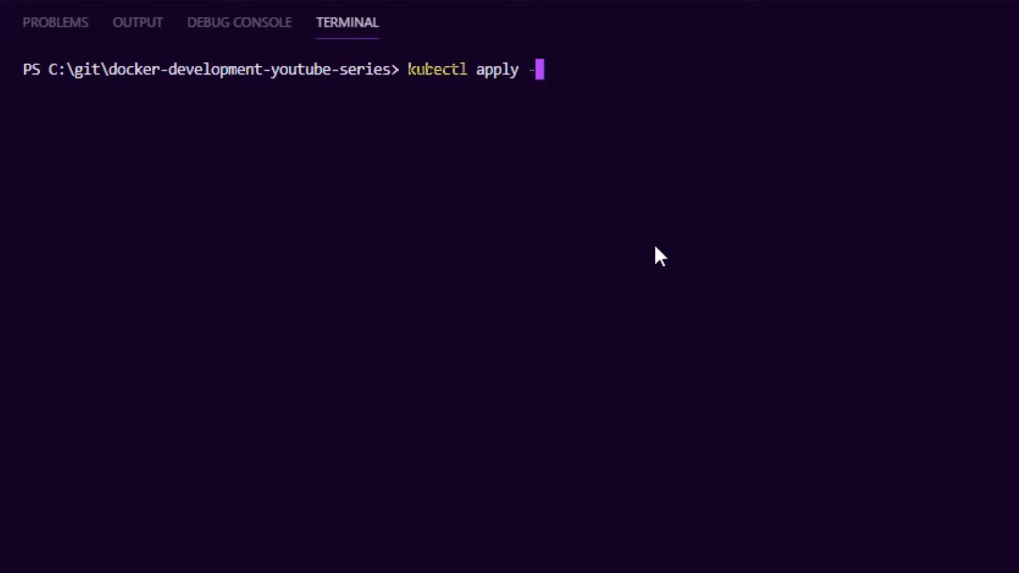
Apply .\kubernetes\ingress\controller\ to create the Traefik configmap, deployment, services and RBAC roles
text(f)
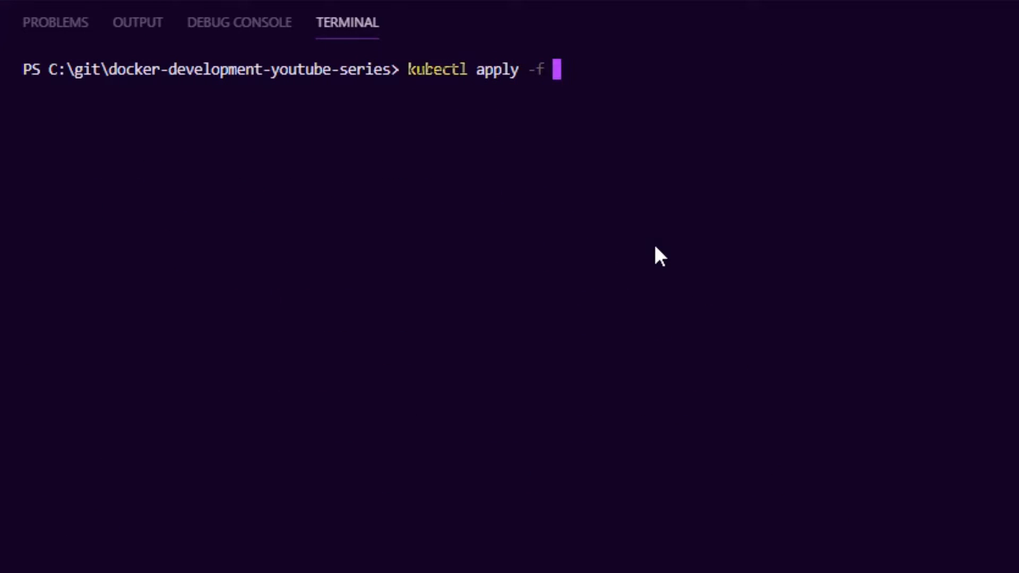
text(.\kubernetes\)
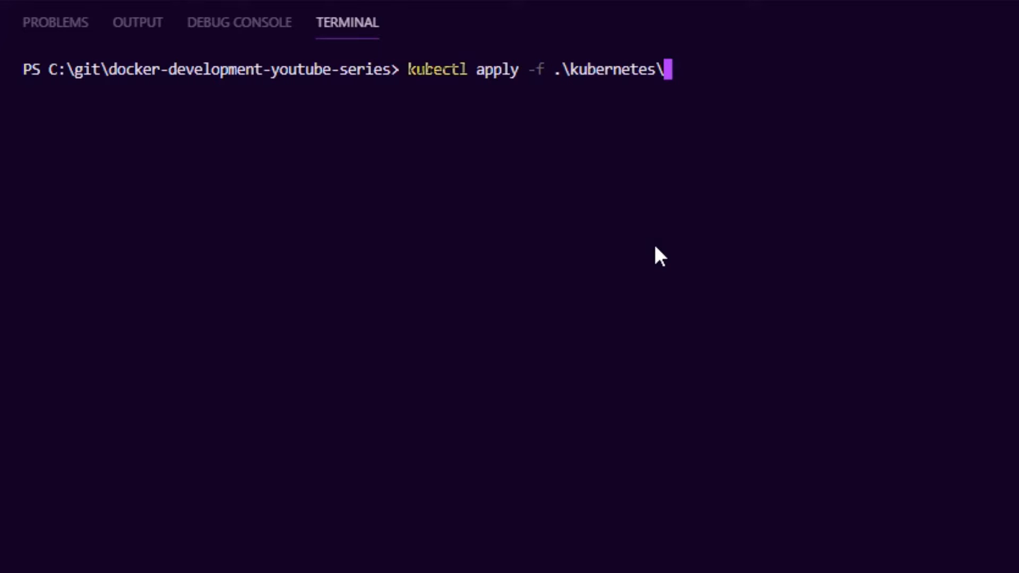
text(ingress\)
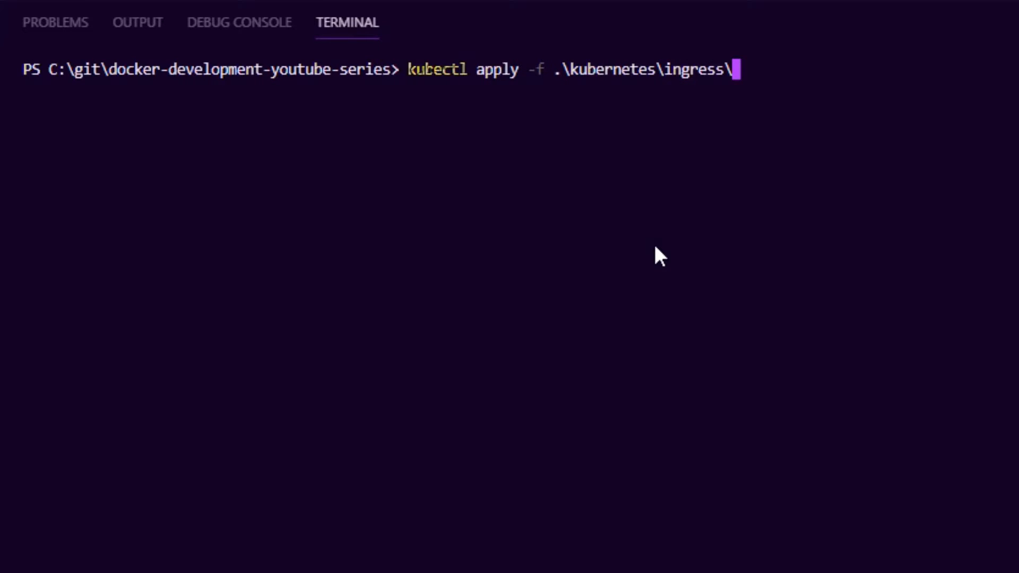
text(controller\)
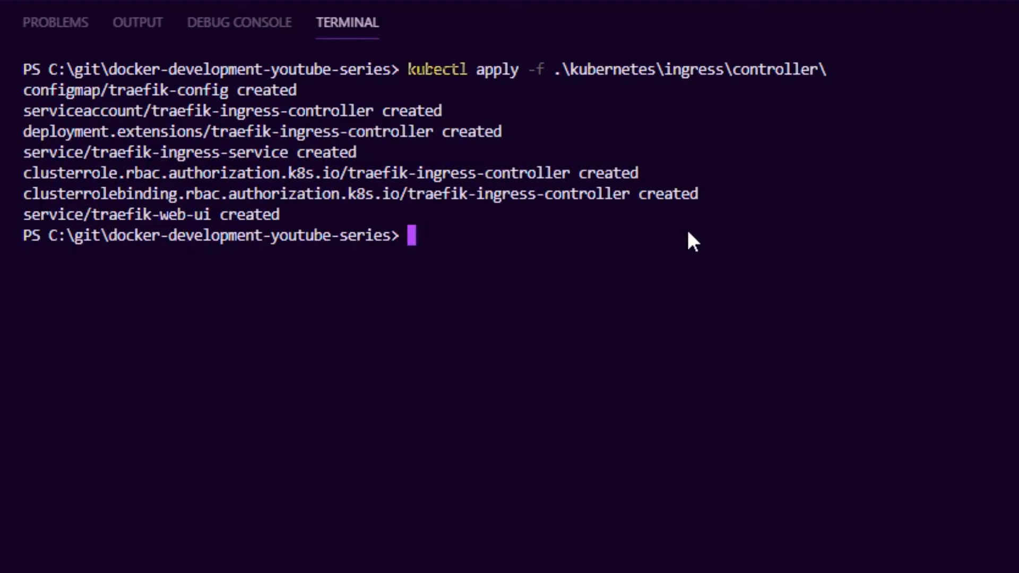
double_click(130, 91)
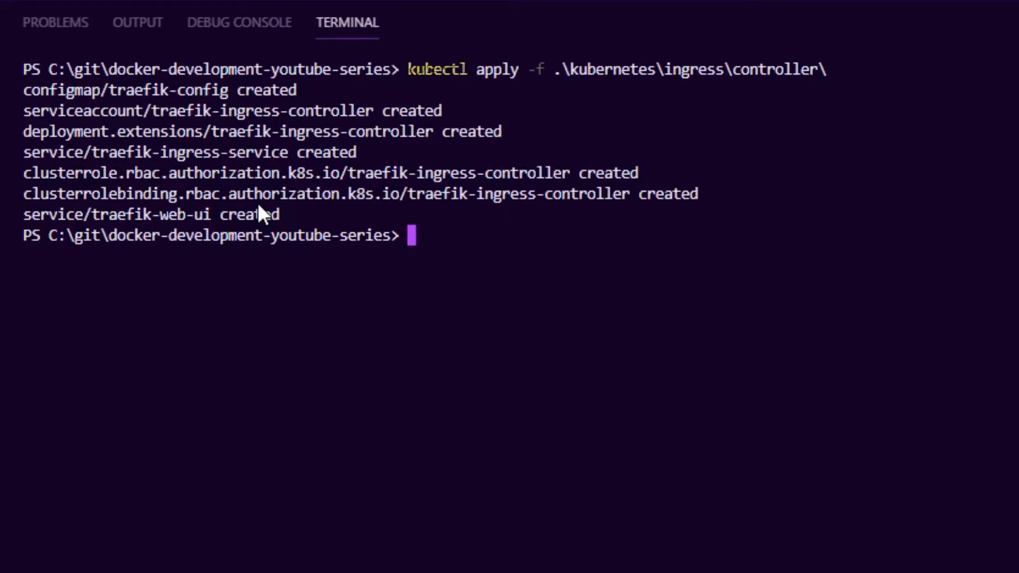
mouse_move(529, 257)
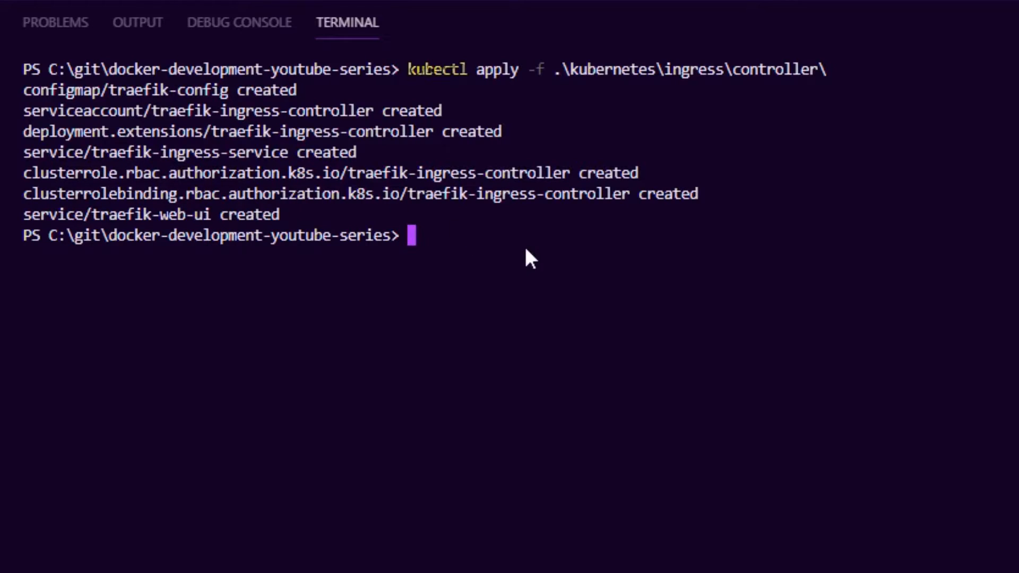
Confirm the Traefik controller pod is running in kube-system
text(kubectl -n kube-s)
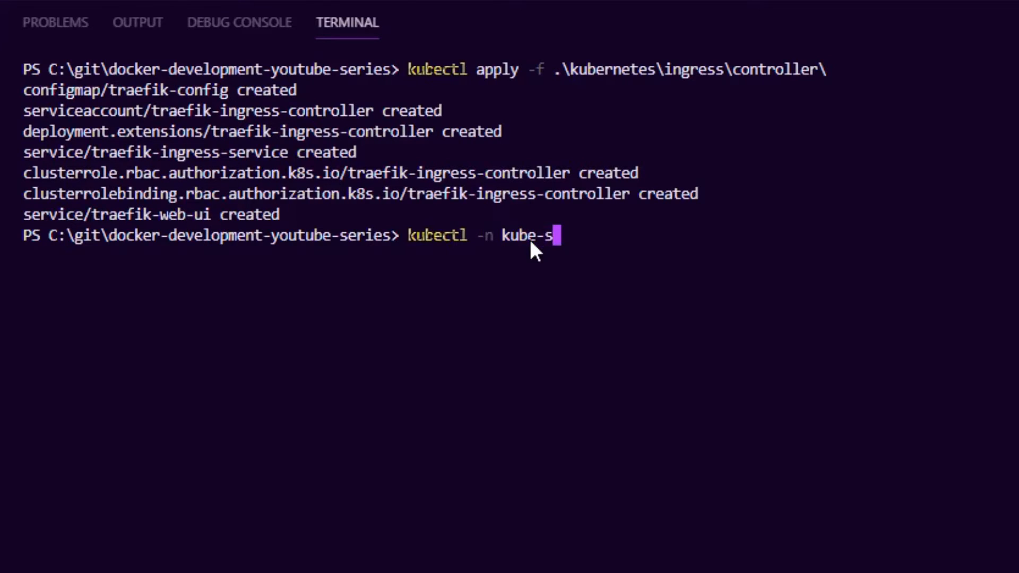
text(ystem)
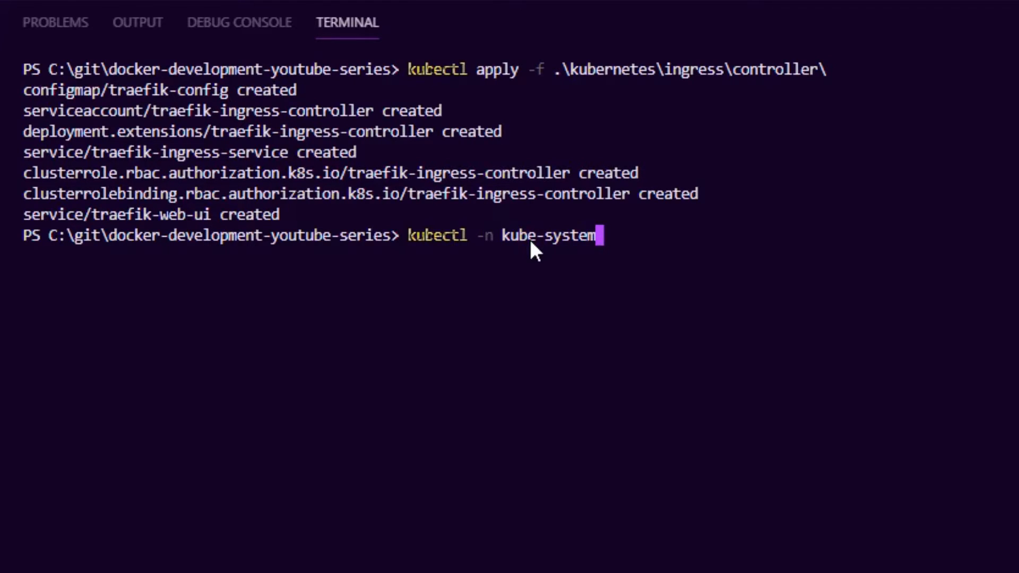
text(get pods)
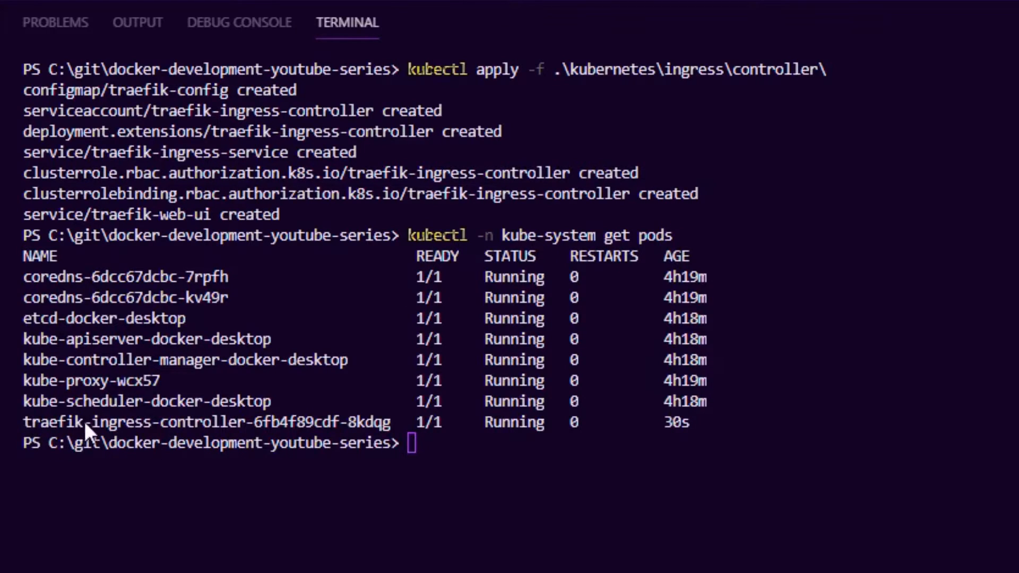
drag(88, 422, 386, 421)
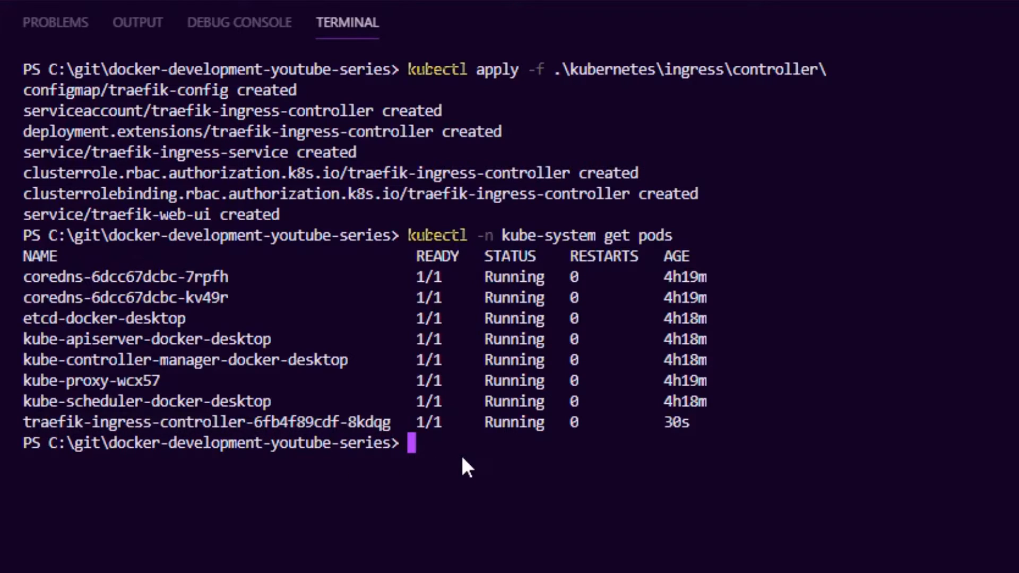
Check that marcel has no ingress resources yet and bring up ingress.yaml
text(kubectl)
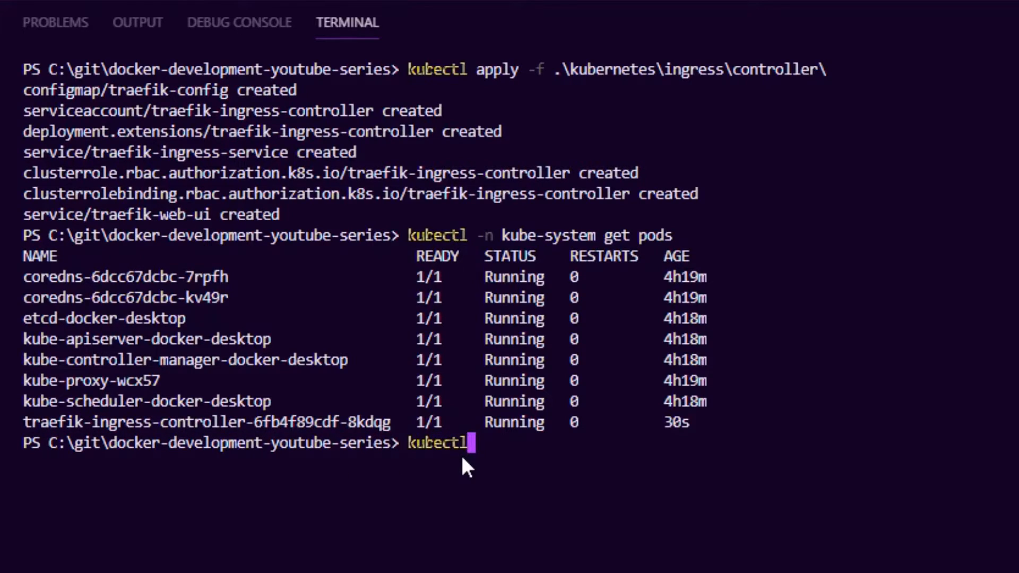
text(-n marcel)
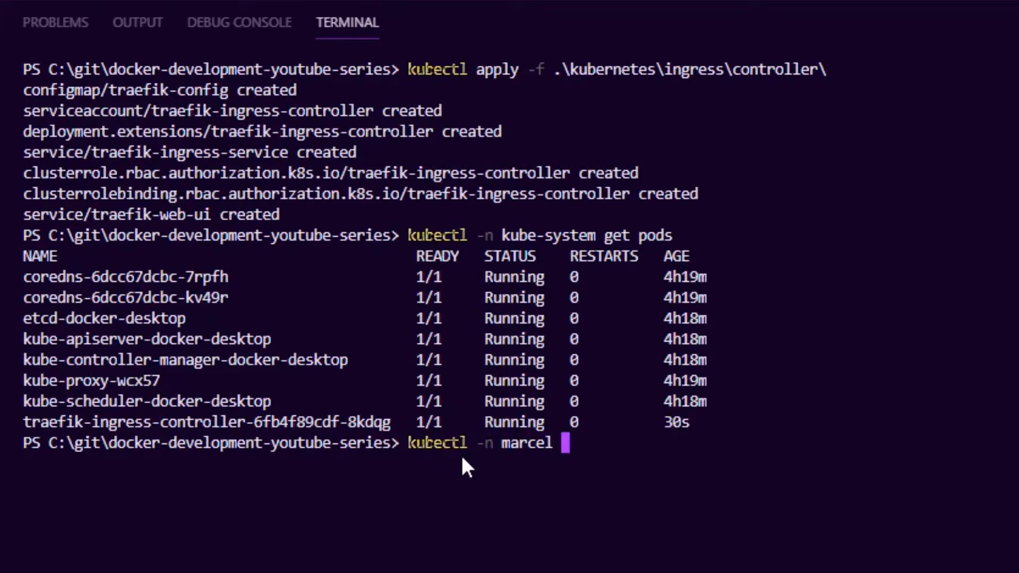
text(get ingress)
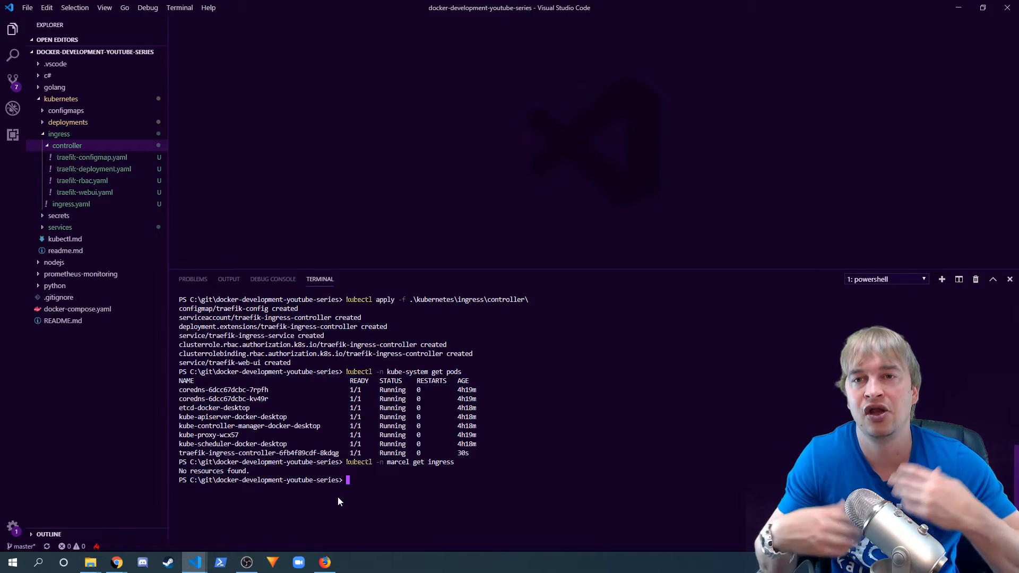
mouse_move(373, 401)
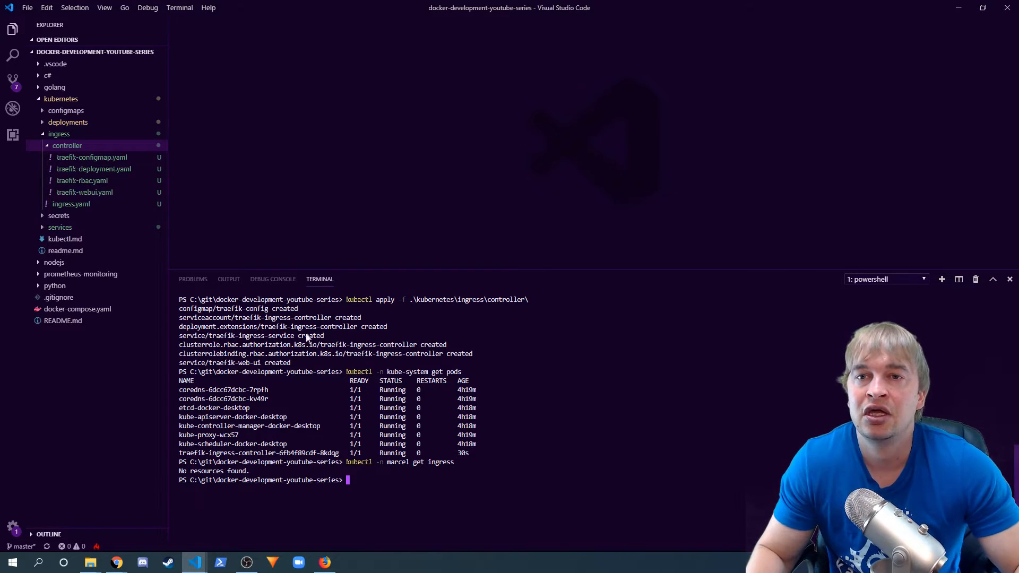
click(67, 145)
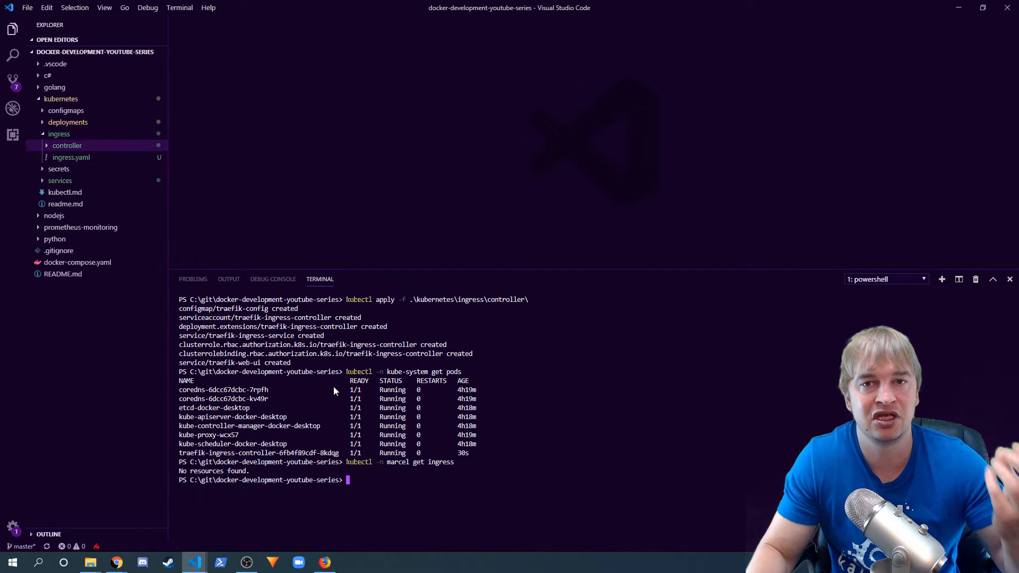
click(71, 157)
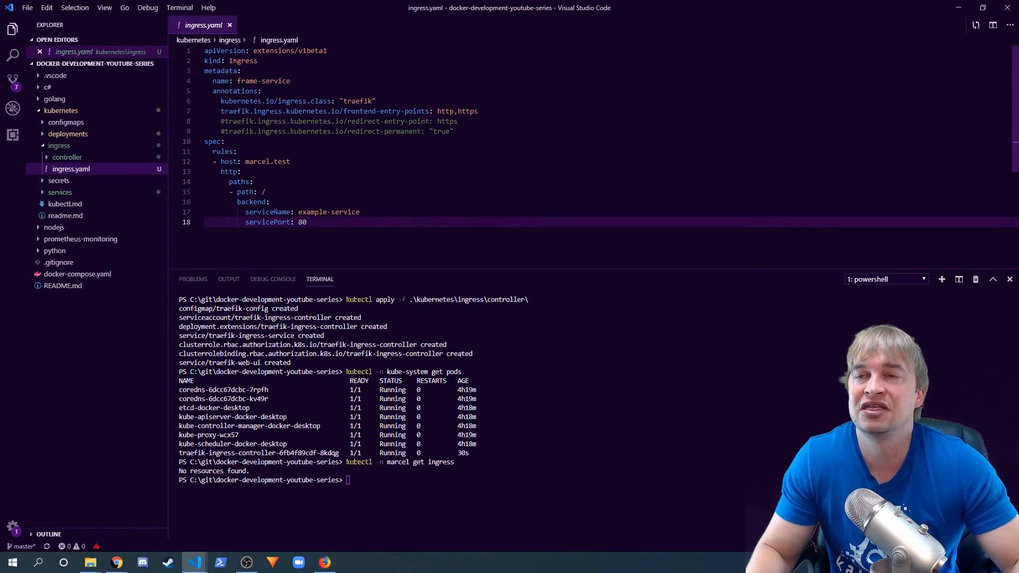
Zoom the ingress.yaml editor showing the marcel.test rule
key(ctrl+=)
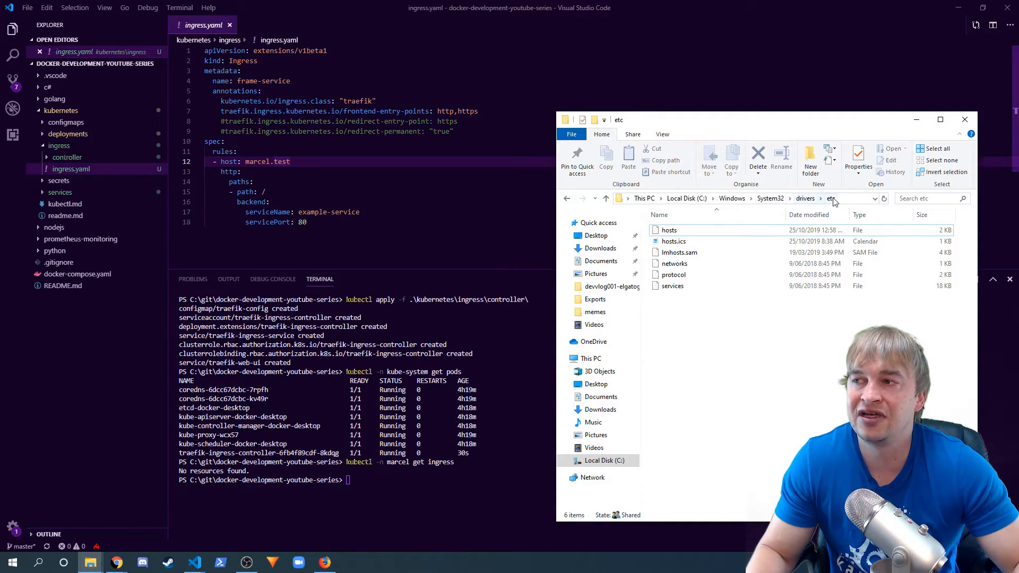
Open the Windows hosts file and check that marcel.test maps to 127.0.0.1
click(669, 231)
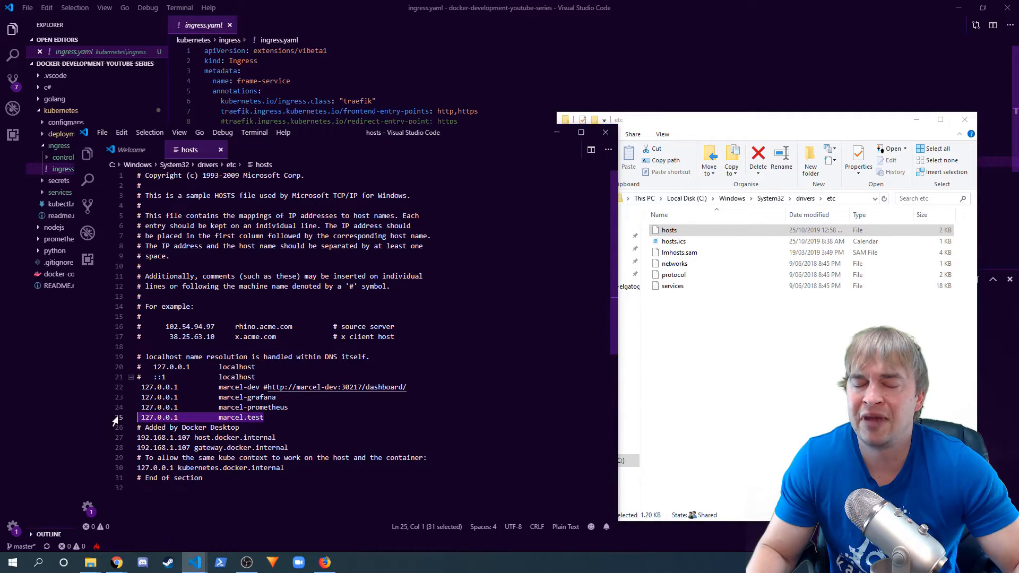
double_click(241, 416)
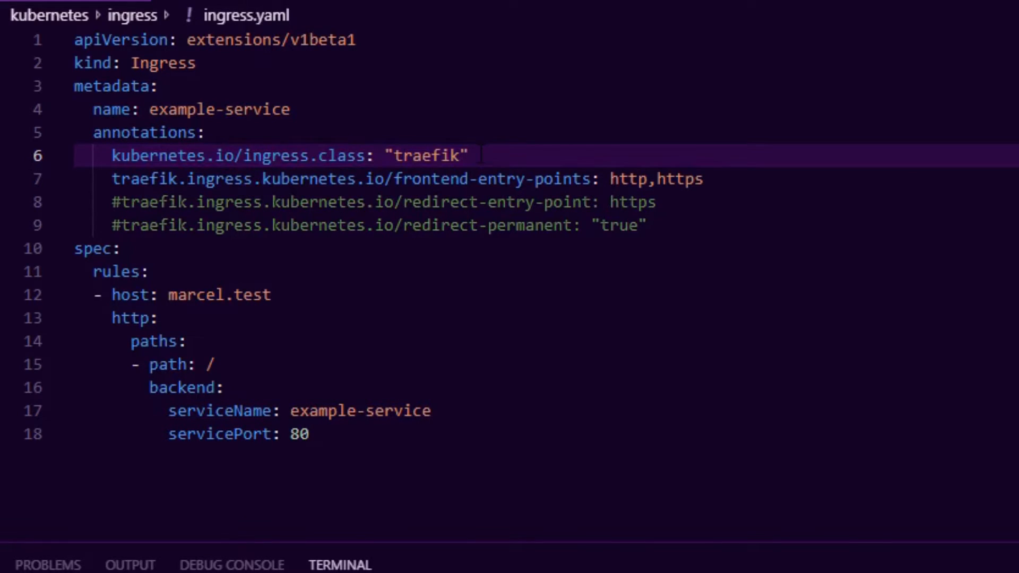
Name the ingress example-service and try an /api/bo path edit before returning to the terminal
double_click(251, 294)
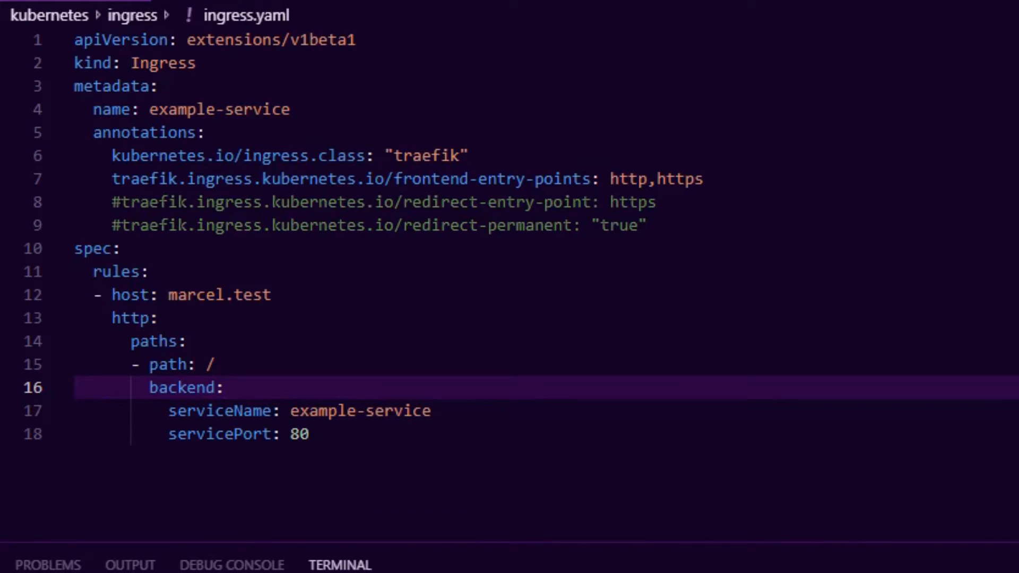
click(159, 317)
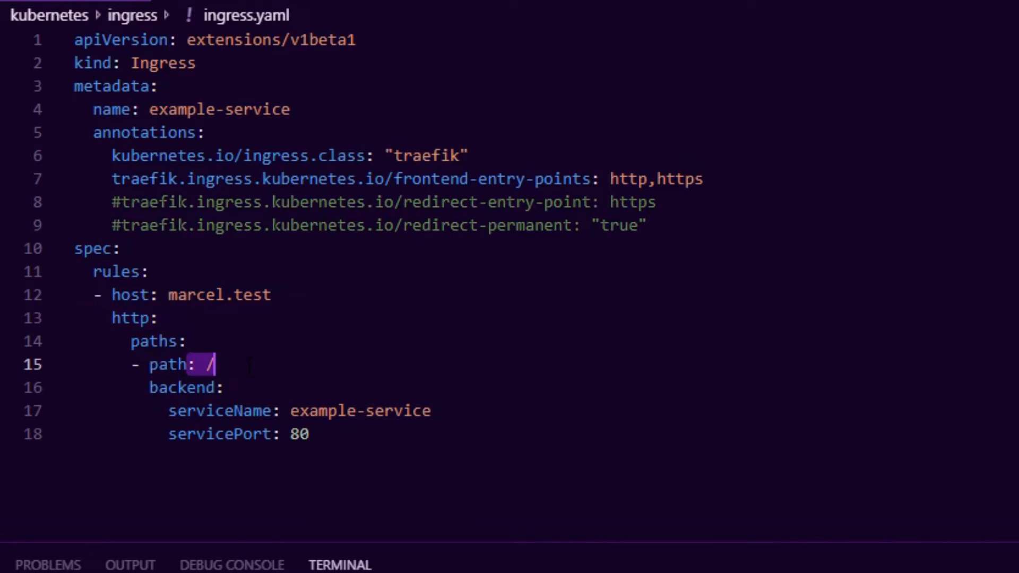
double_click(318, 410)
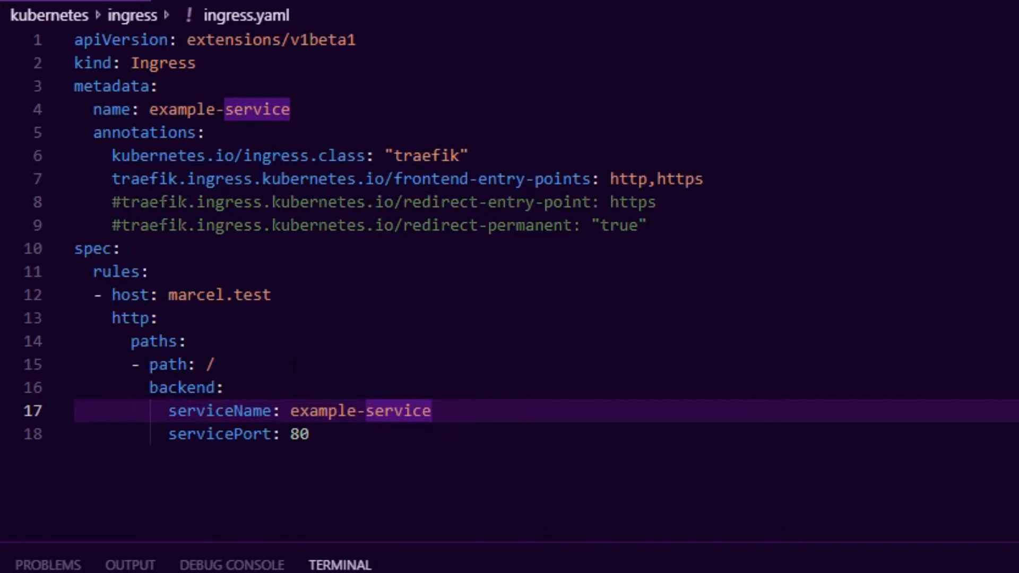
text(api)
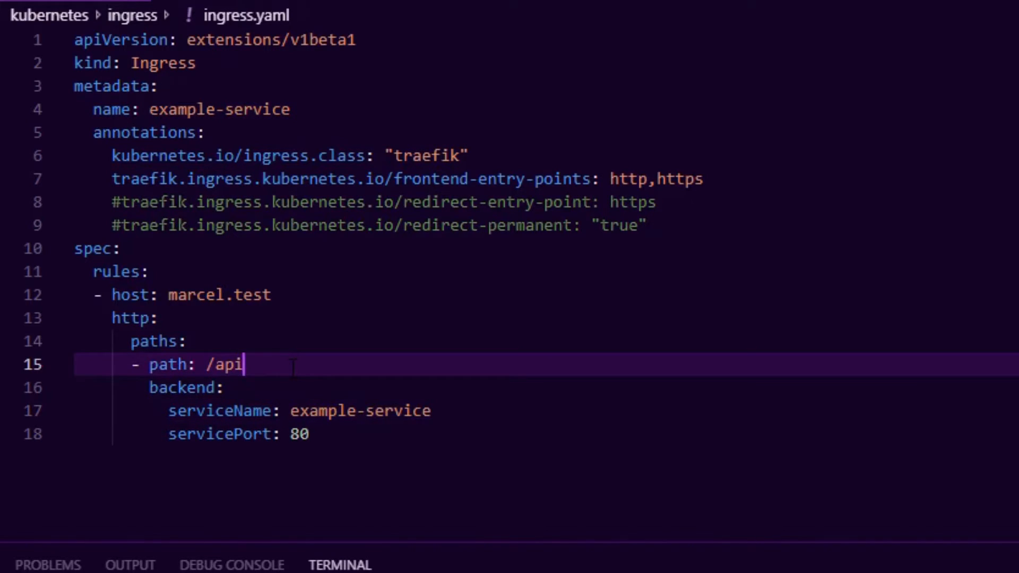
text(/bo)
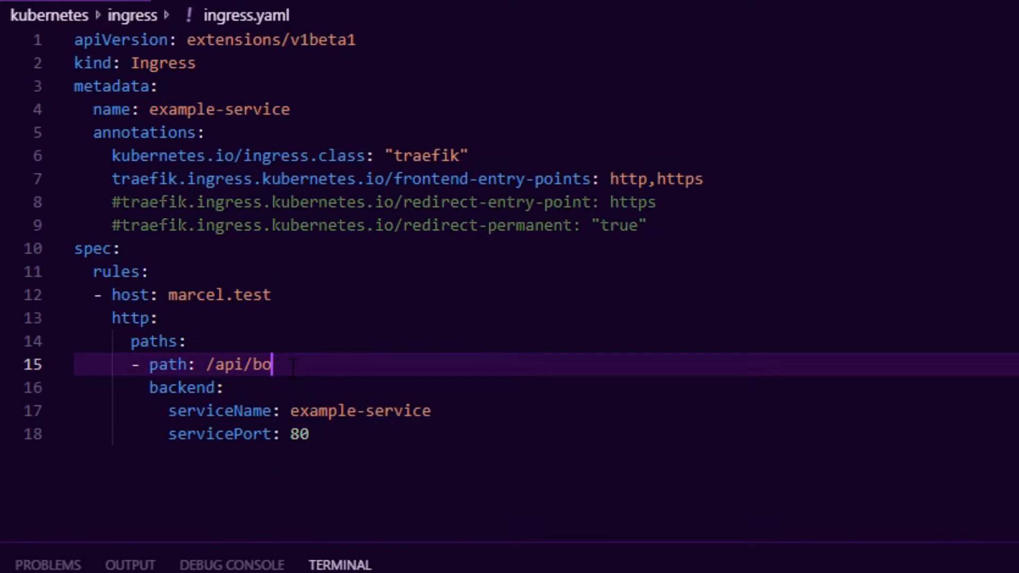
key(BackSpace)
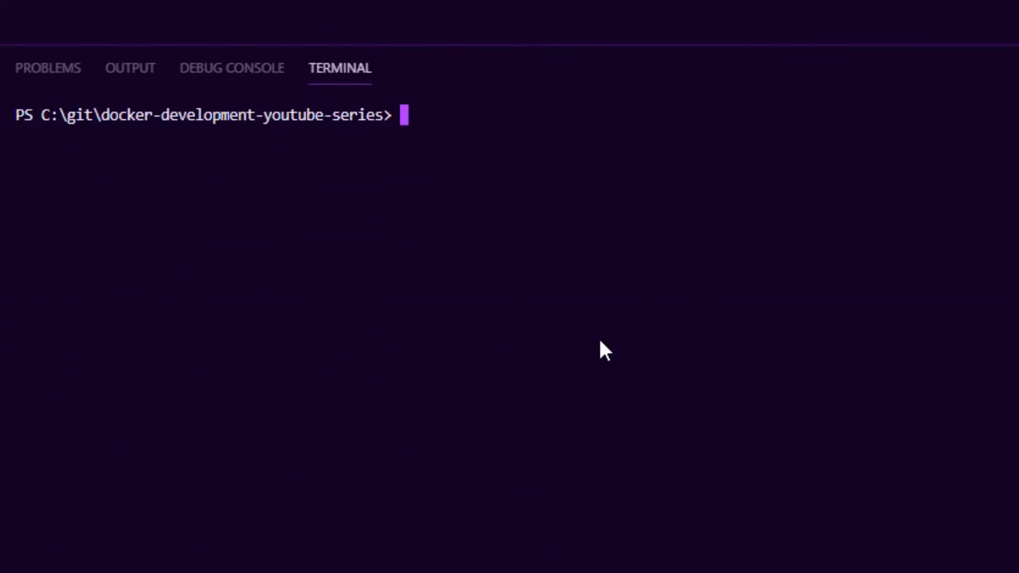
Apply ingress.yaml to the marcel namespace, adding the missing -f, creating the example-service ingress
text(kubectl applty)
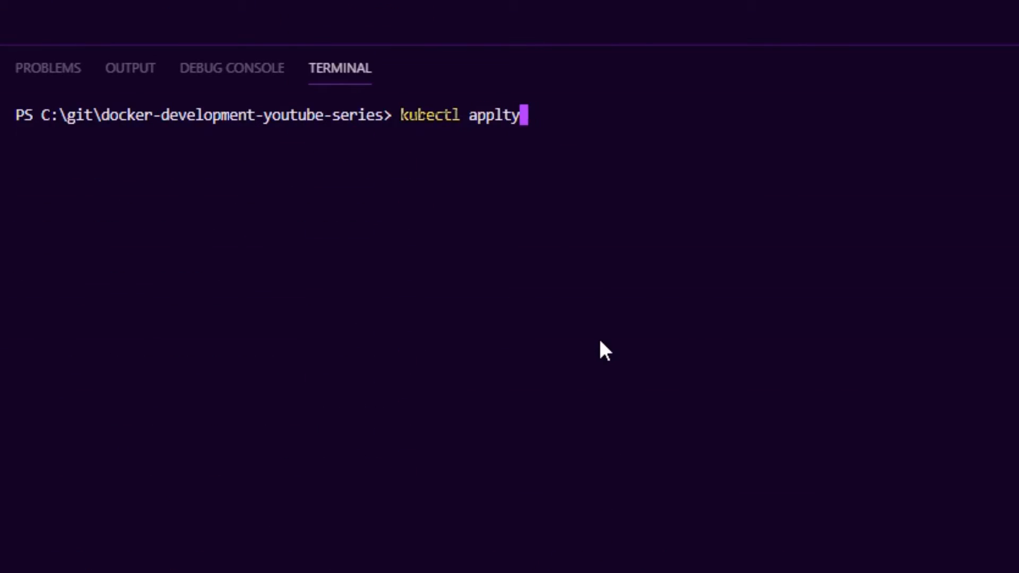
text(-n marce)
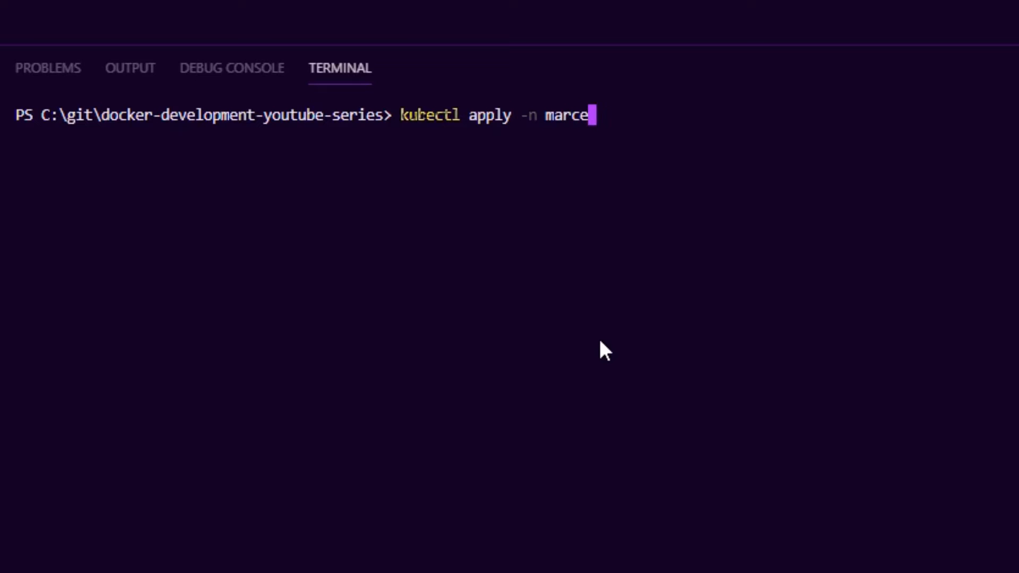
text(l)
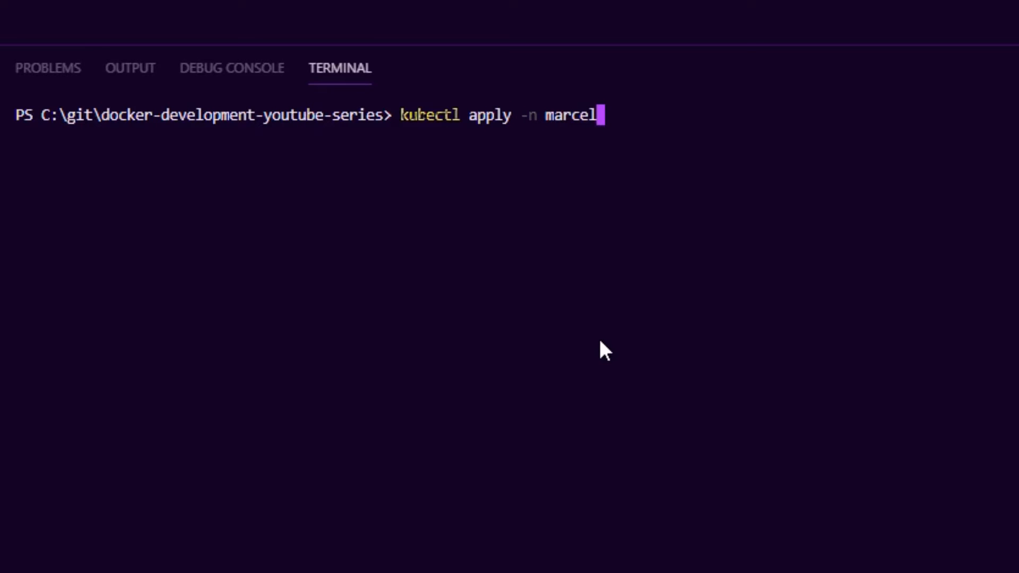
text(kubernetes\ingress\ingress.yaml)
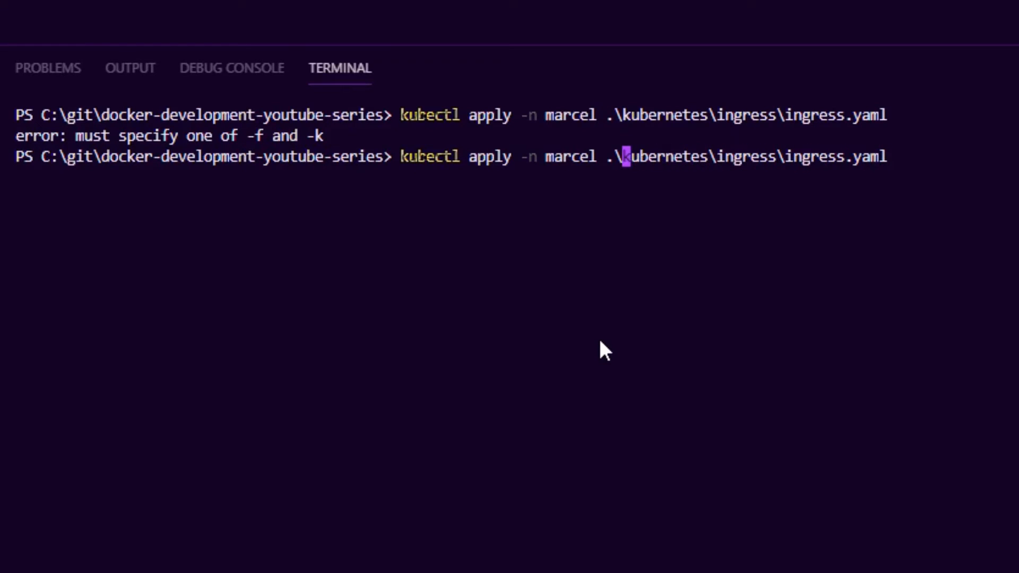
text(-f)
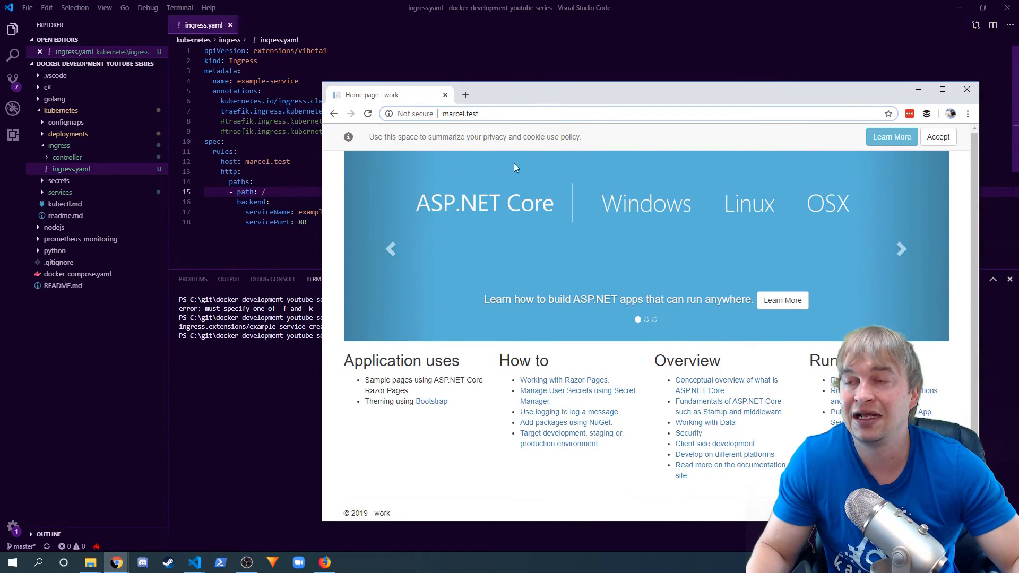
Reach marcel.test's ASP.NET Core home page, then try /api/book and /api/search addresses
click(496, 114)
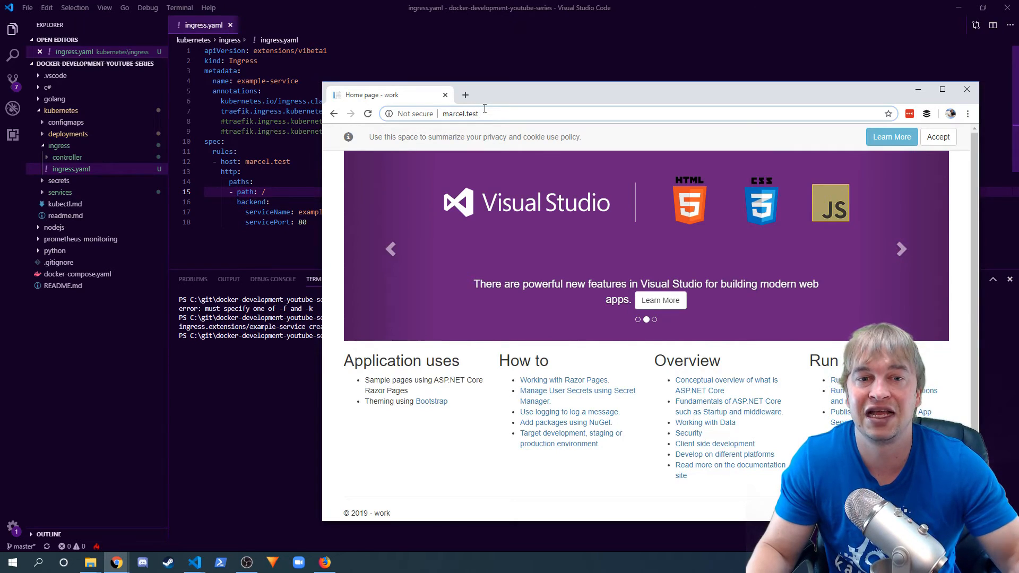
double_click(473, 113)
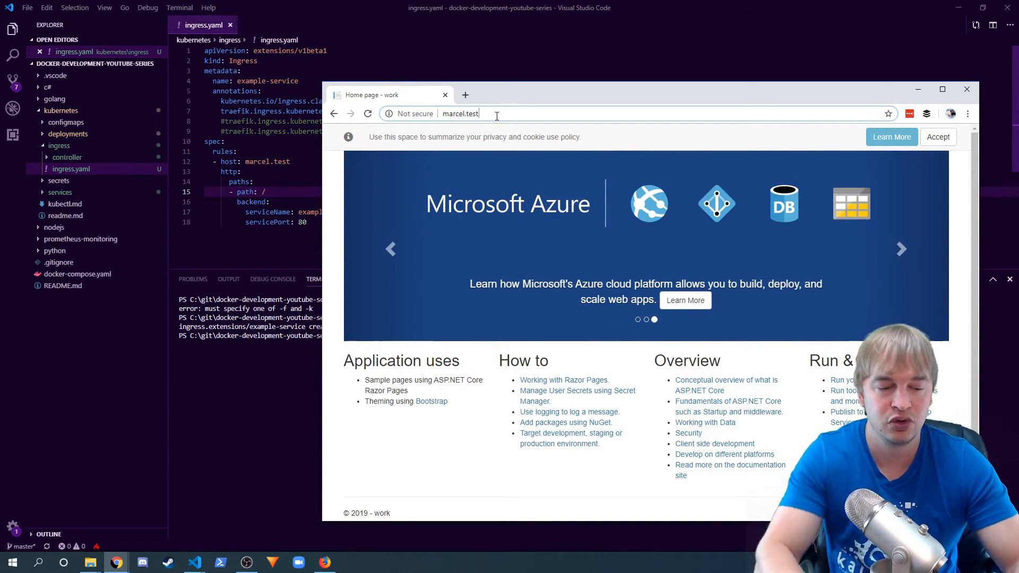
text(/api)
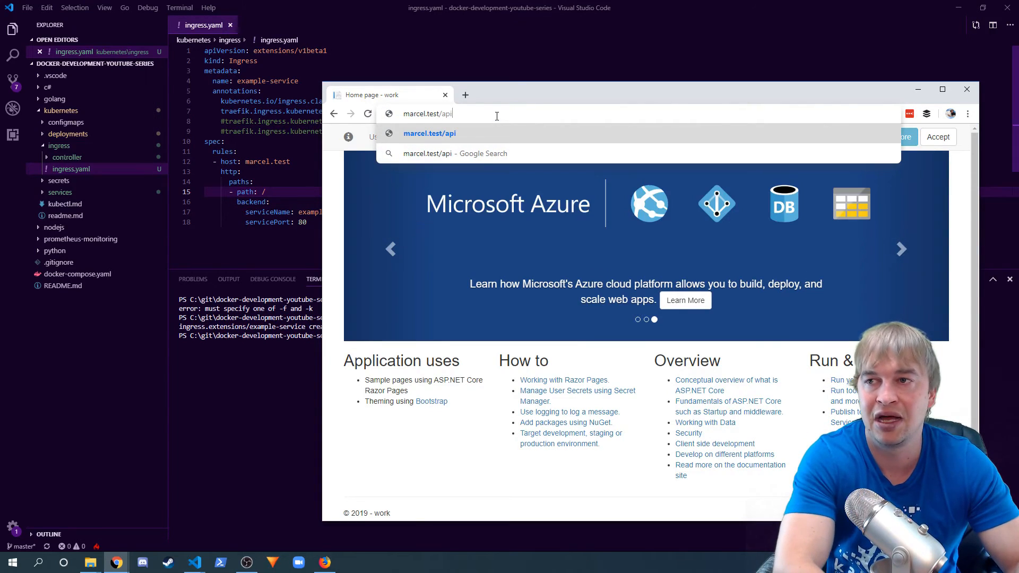
text(/book)
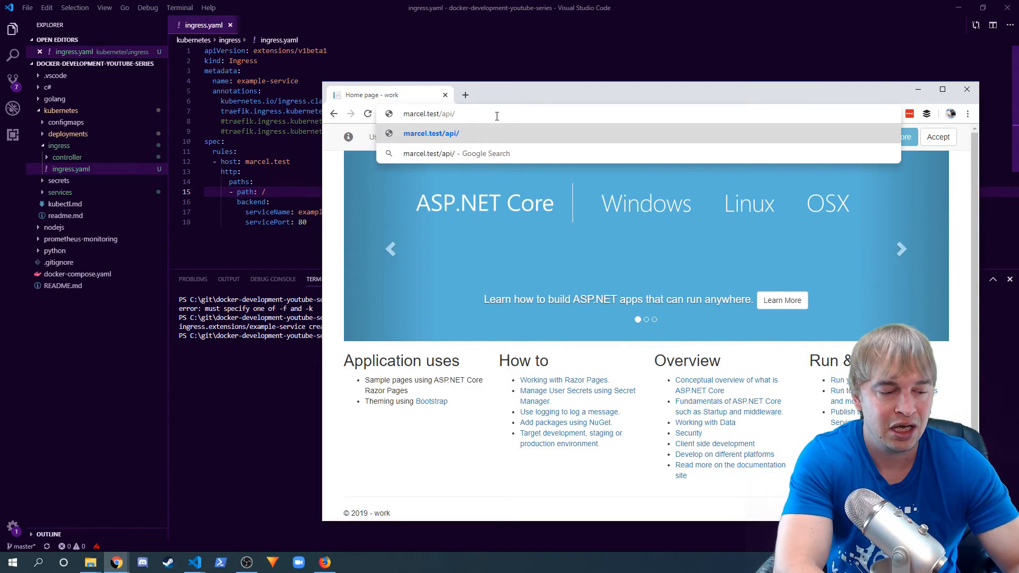
text(shoo)
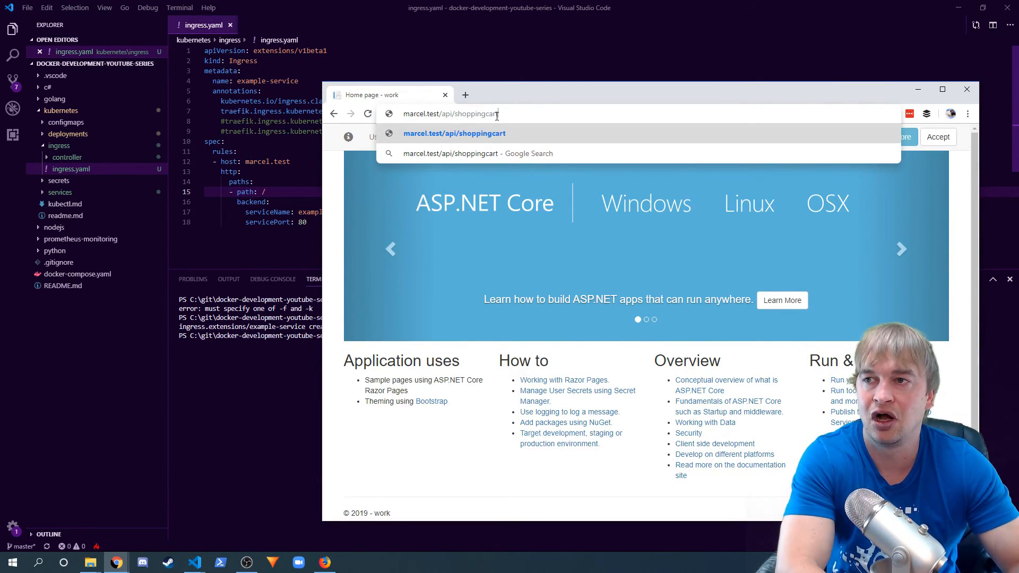
key(Backspace)
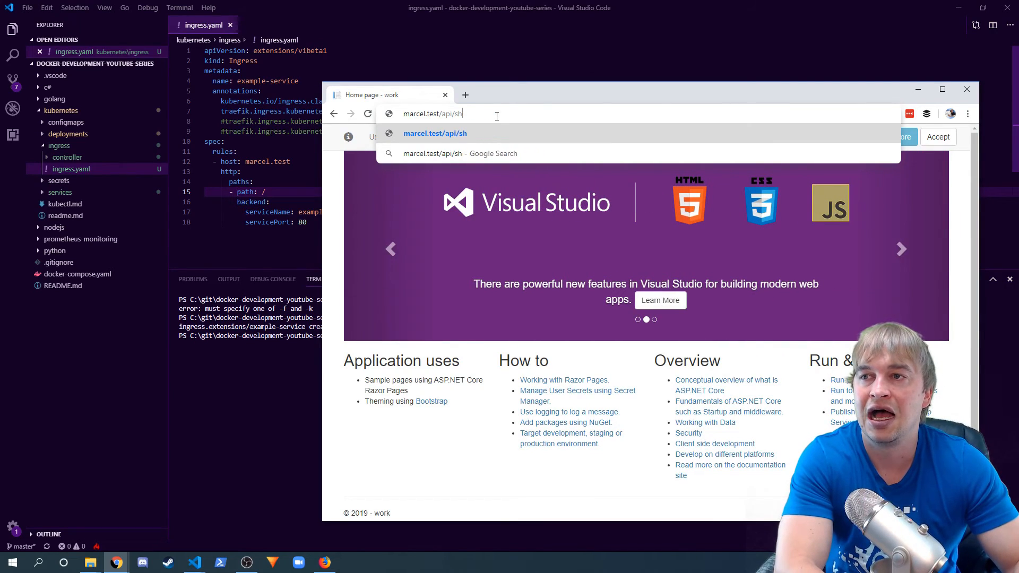
text(earch)
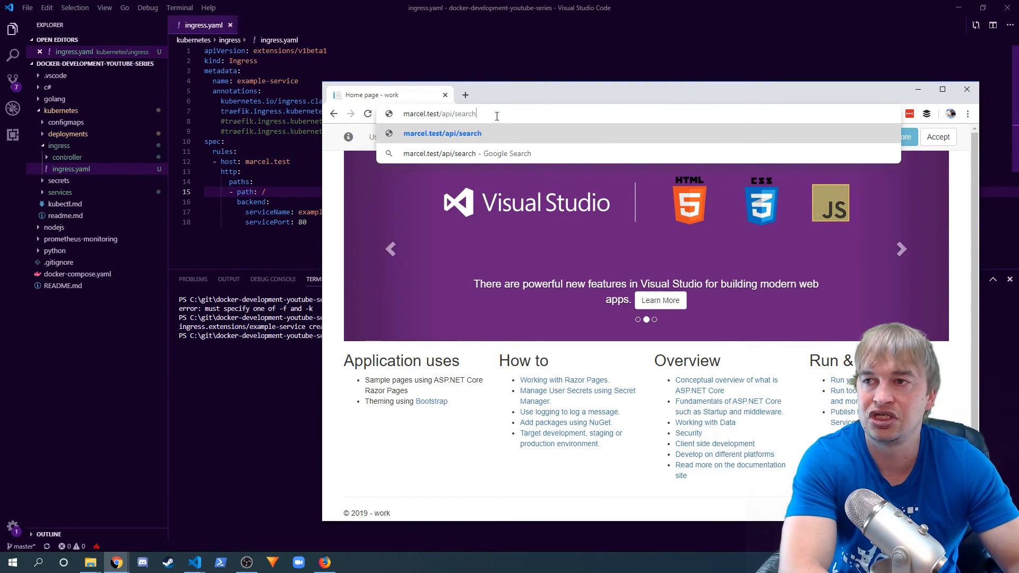